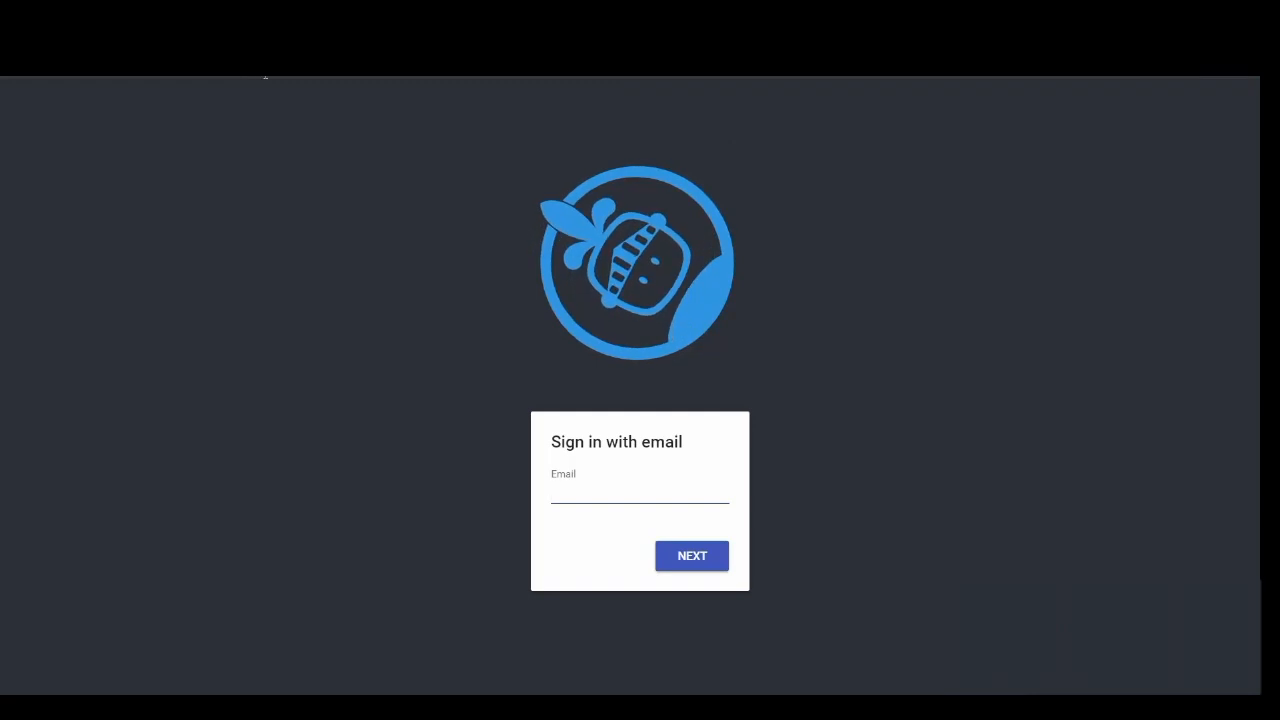
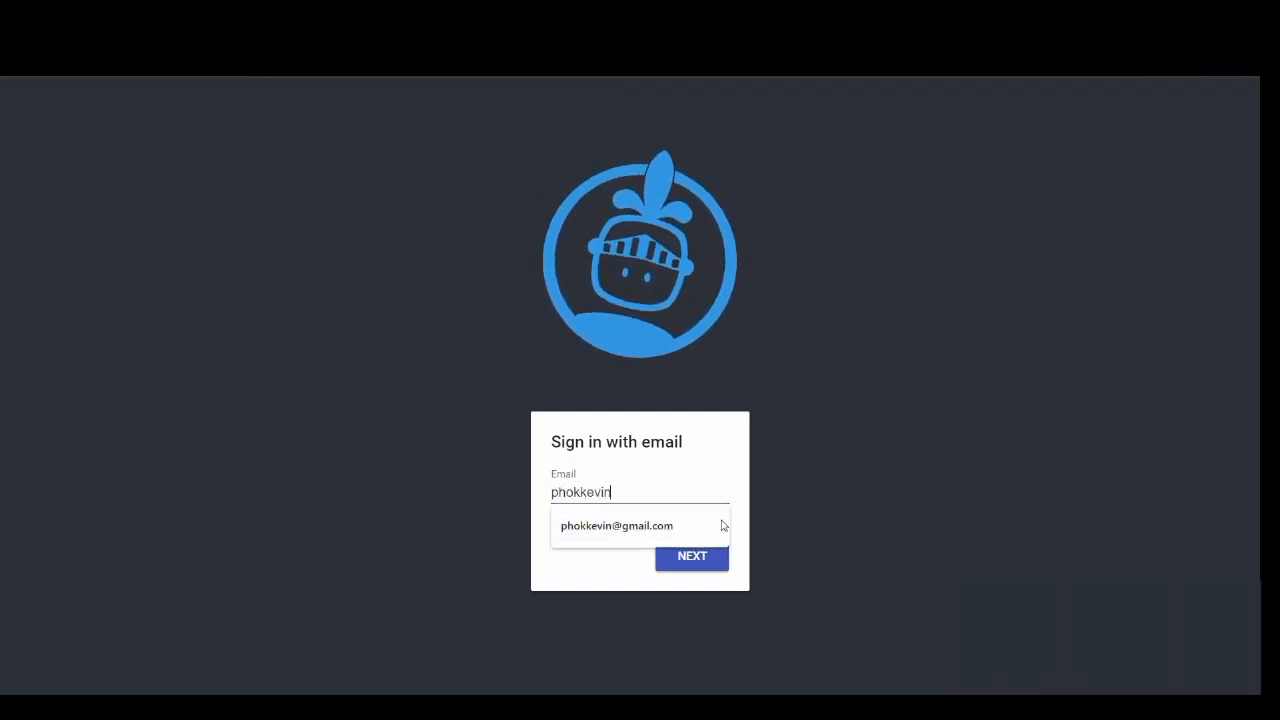
- Enter the employee's email address using the autofill suggestion
click(616, 524)
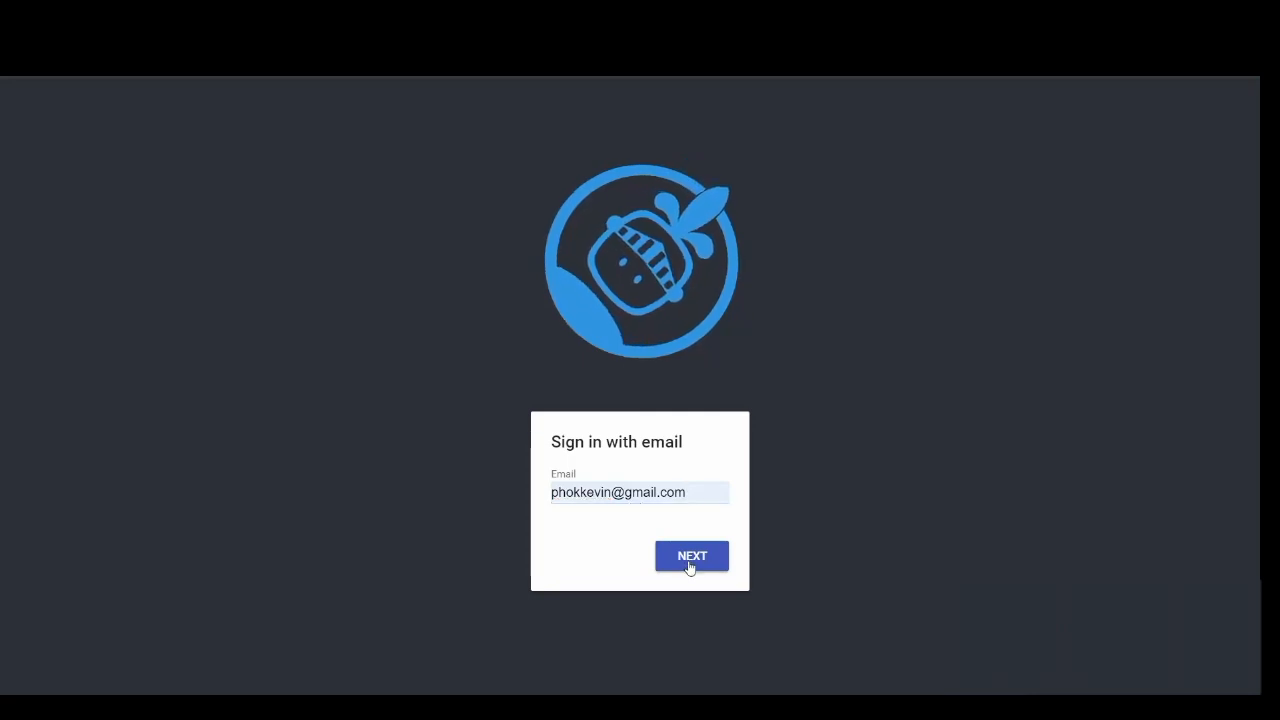
- Create the account with the suggested full name 'Kevin ph…' and a password, then save it
click(692, 556)
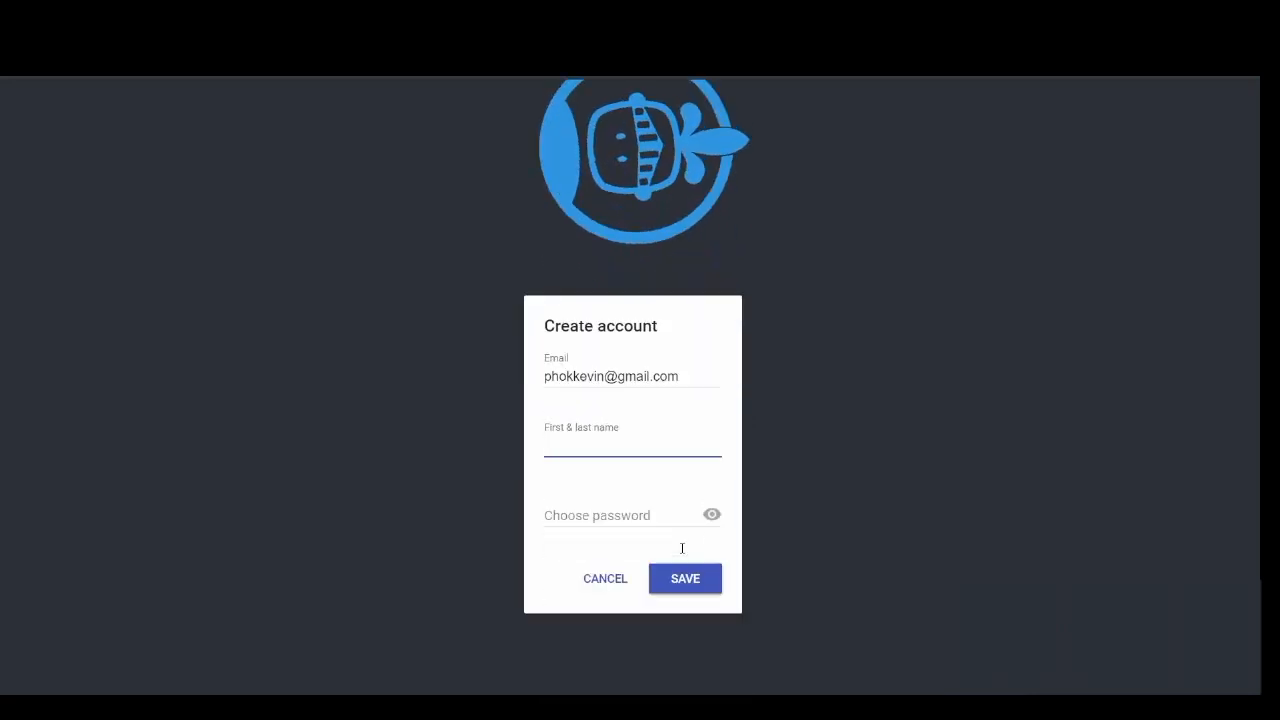
text(Kevin ph)
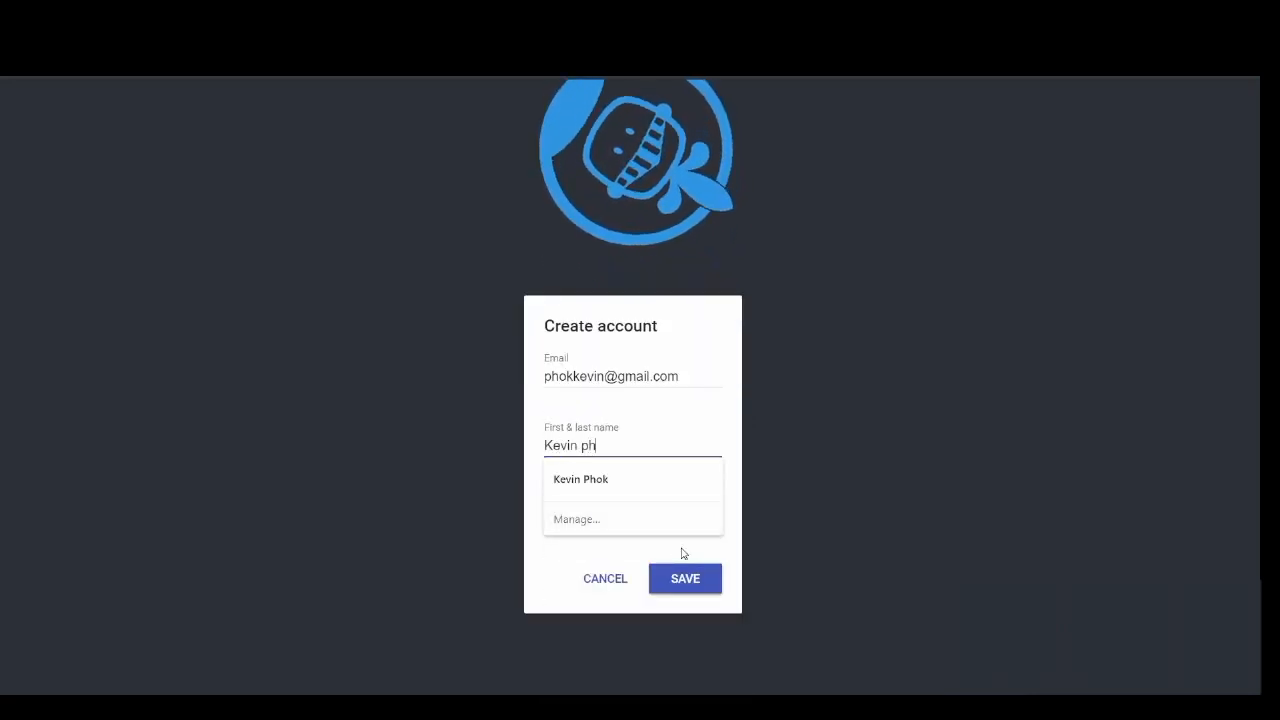
click(580, 480)
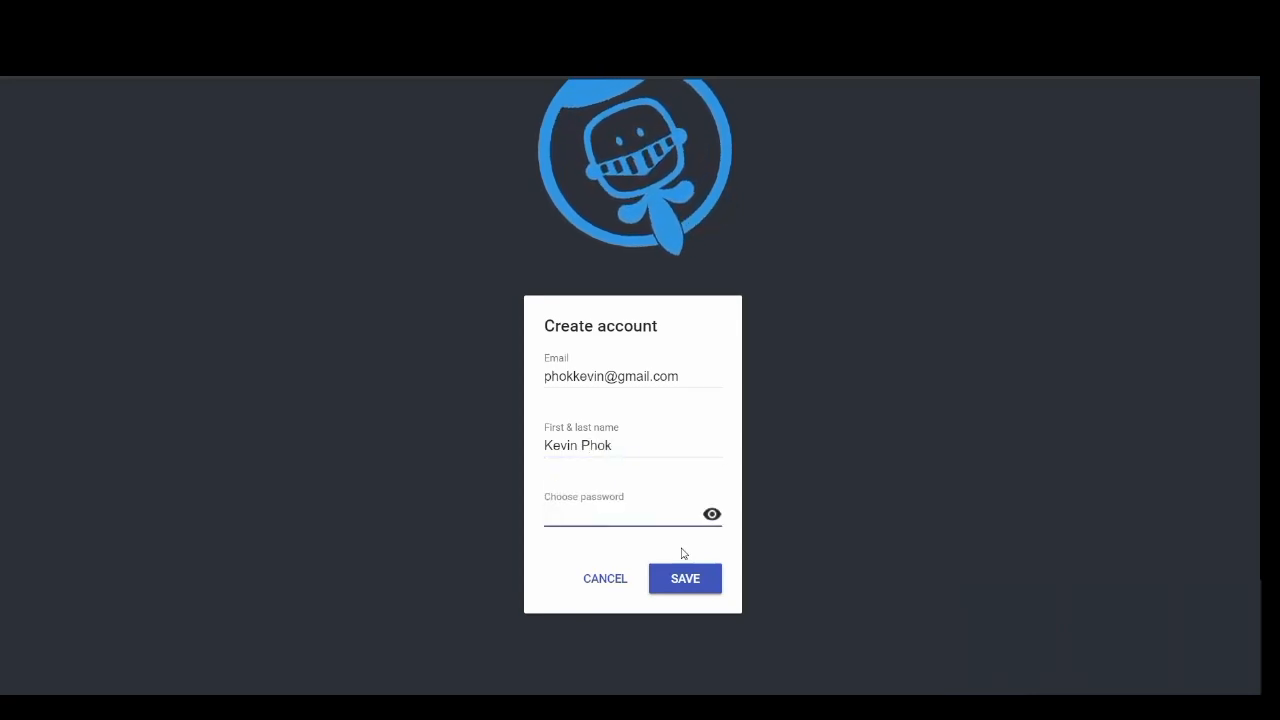
text(password)
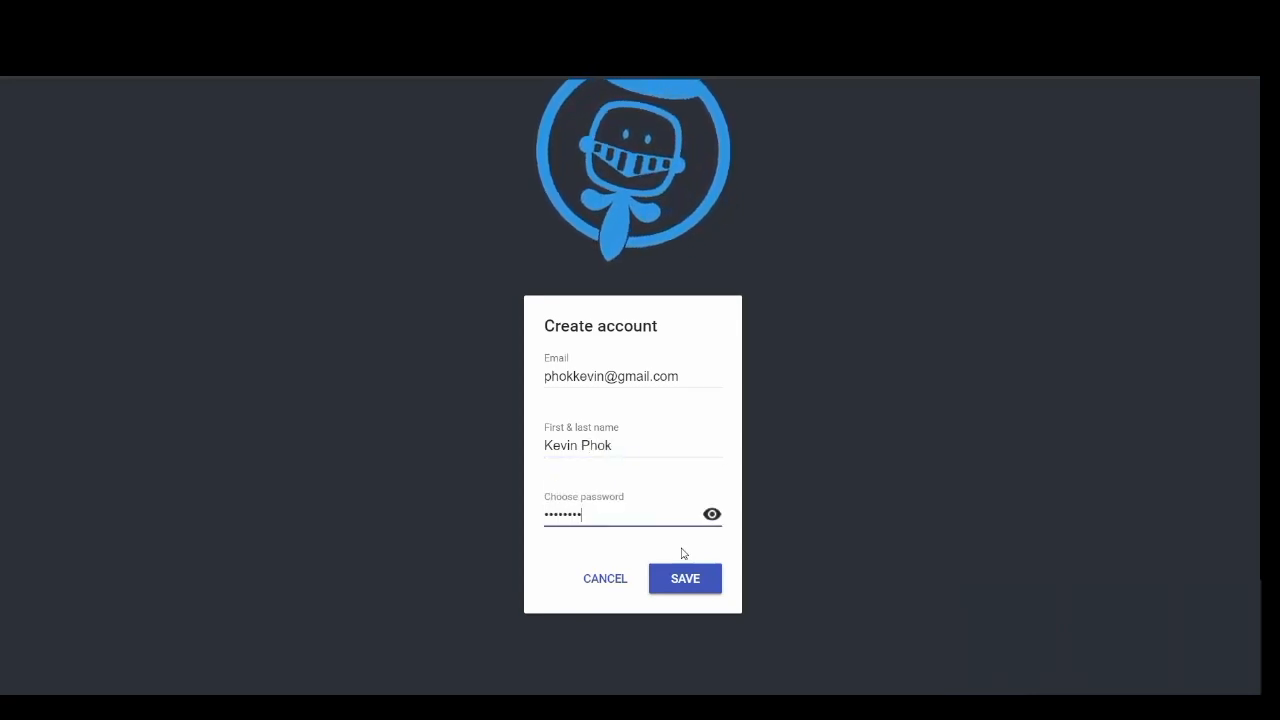
click(684, 578)
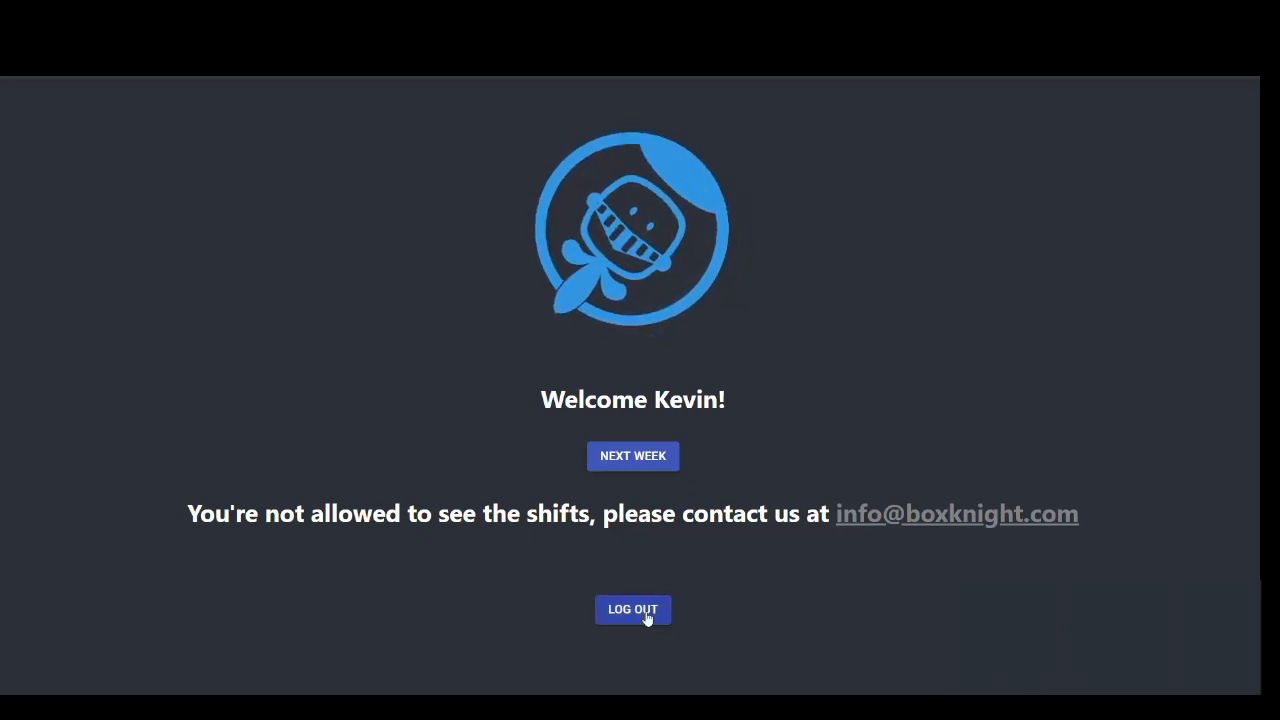
- View the available shifts, check last week, and return to the week of October 8
click(632, 456)
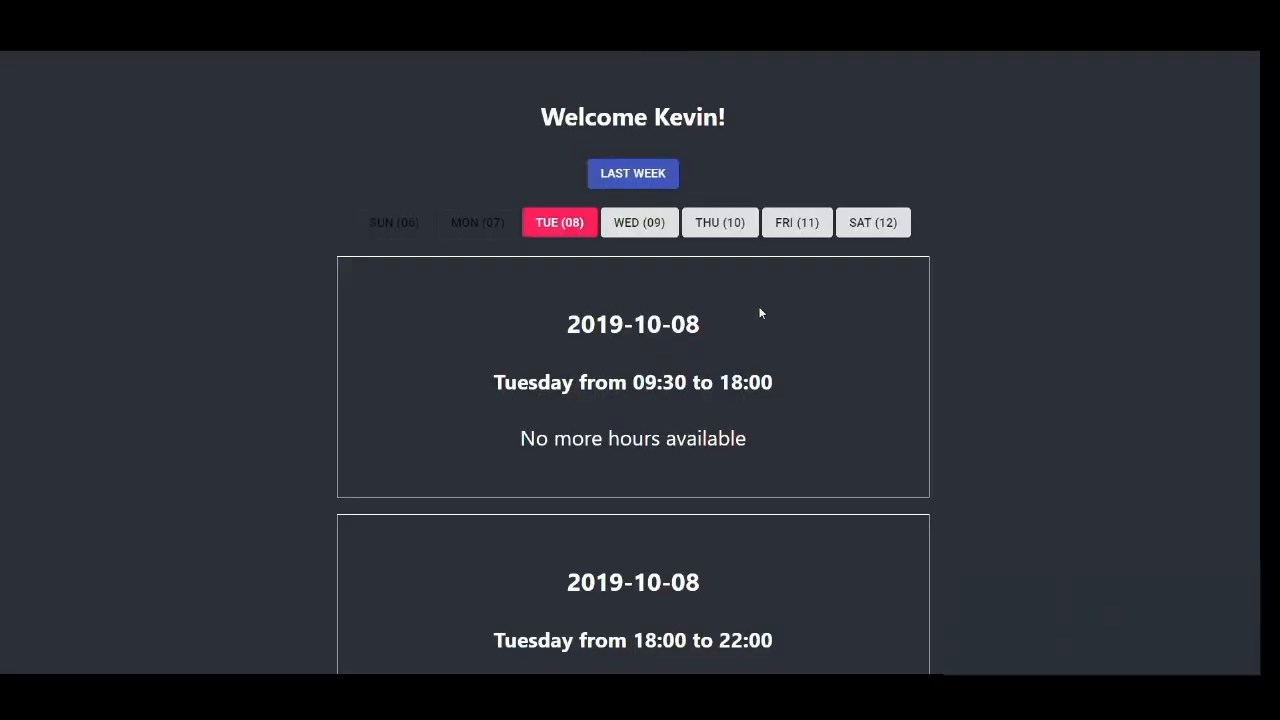
mouse_move(744, 284)
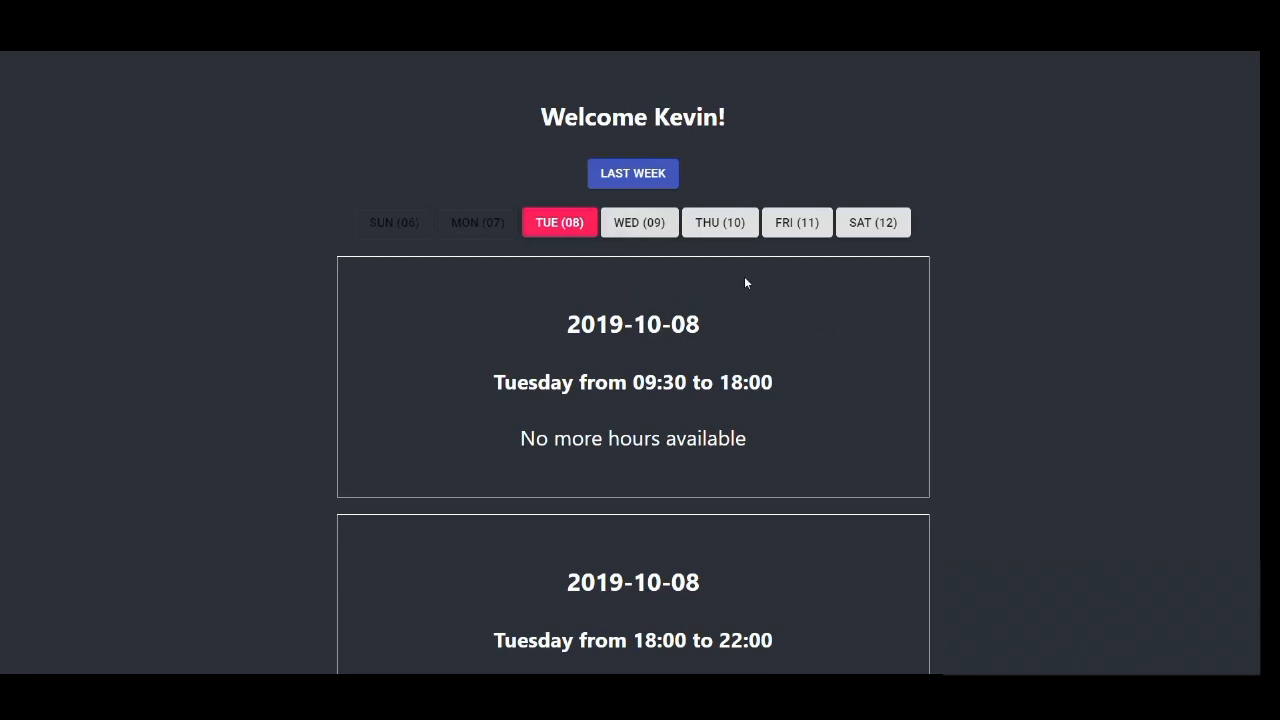
mouse_move(640, 222)
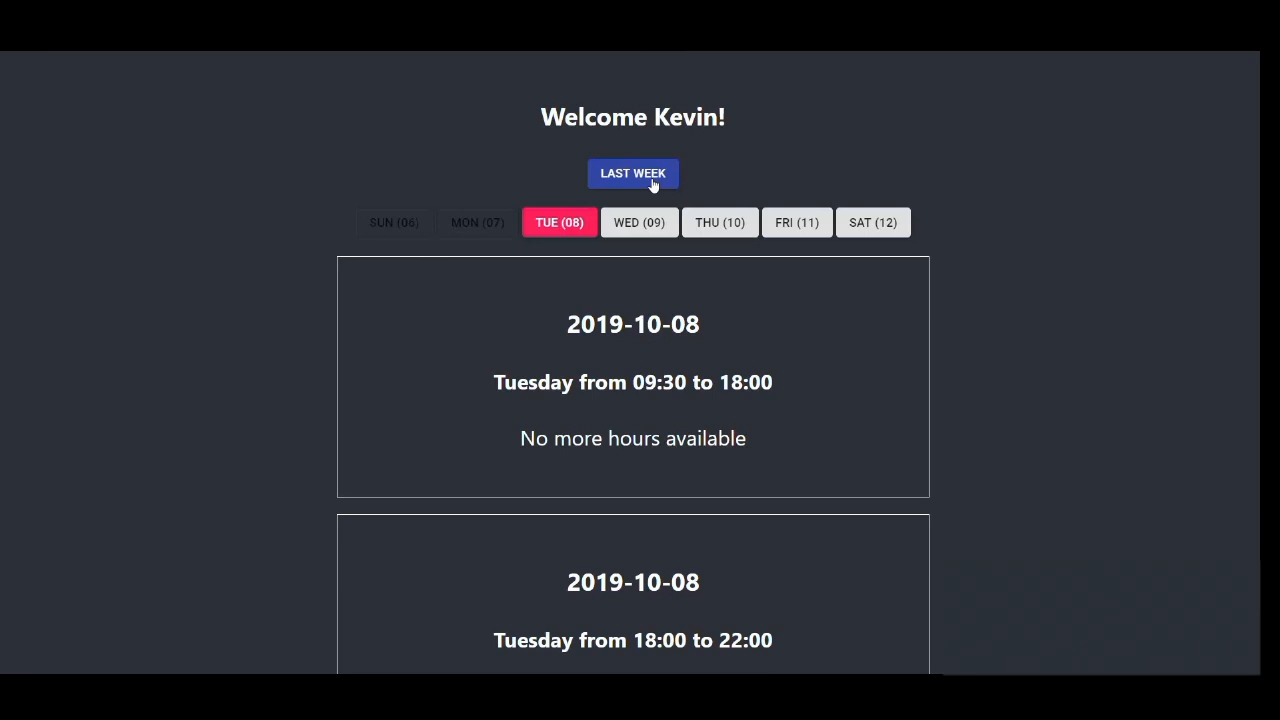
click(632, 172)
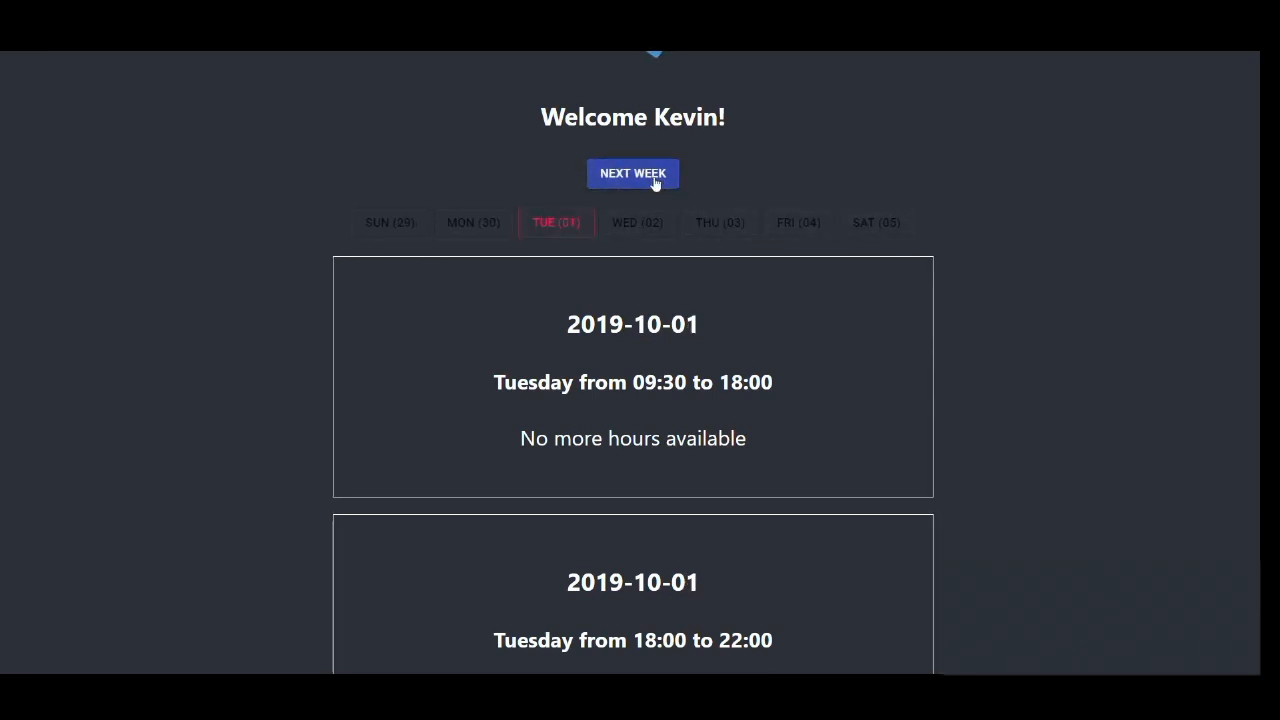
mouse_move(900, 230)
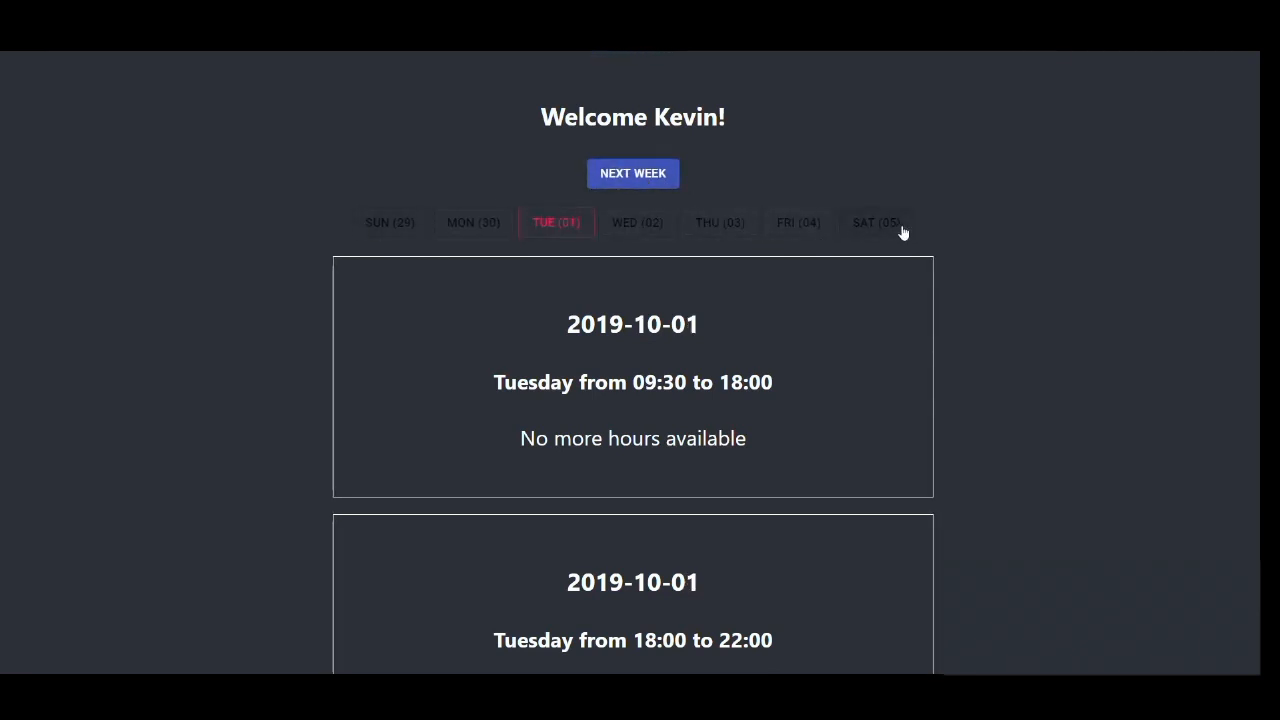
mouse_move(696, 208)
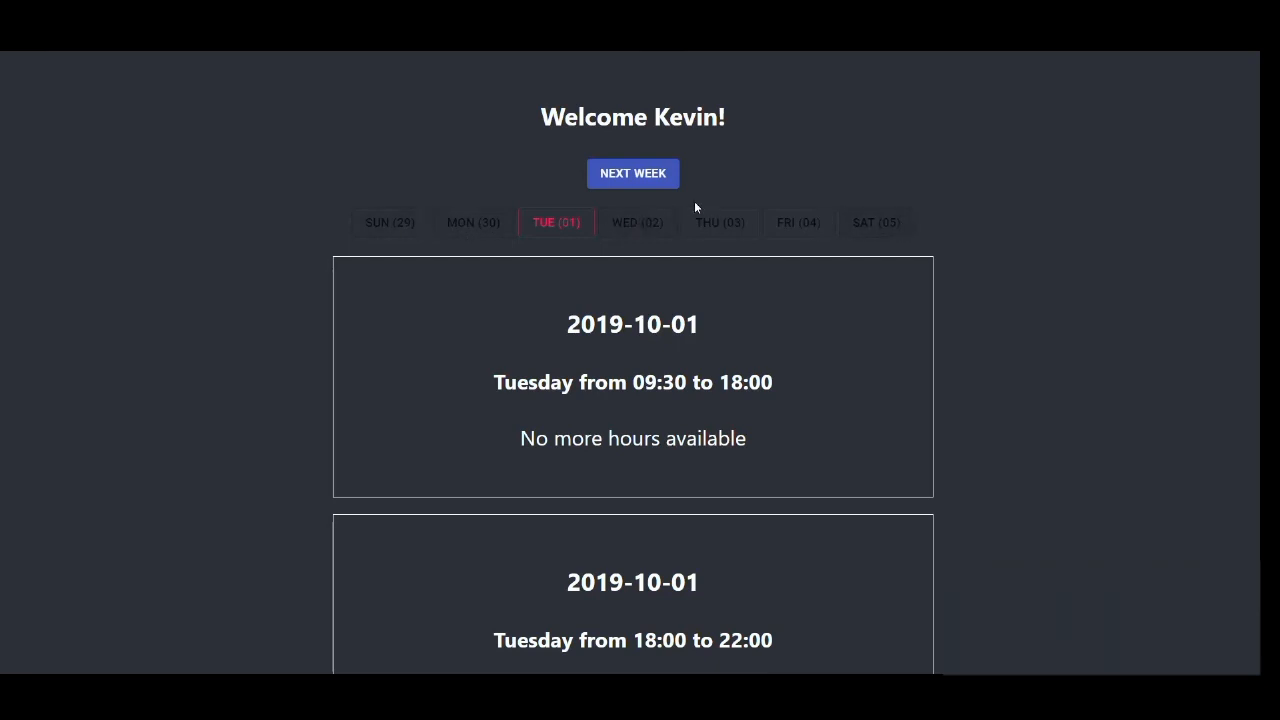
click(632, 172)
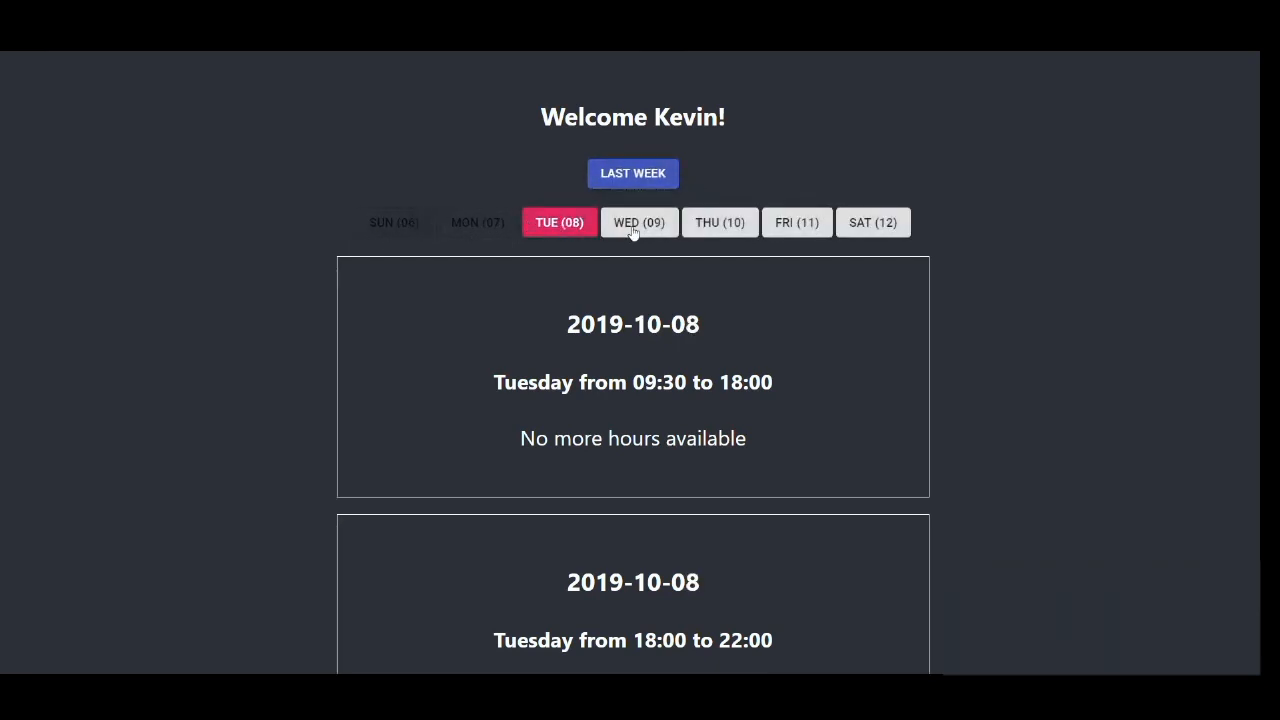
mouse_move(844, 238)
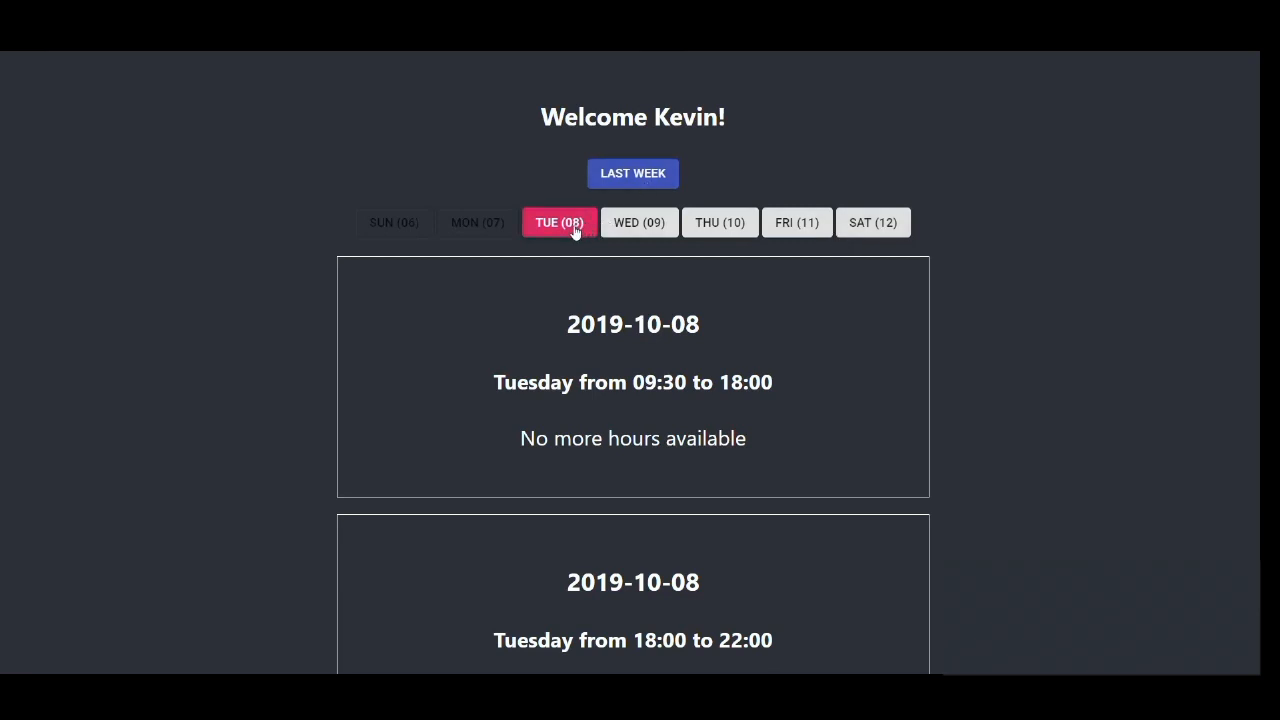
mouse_move(508, 224)
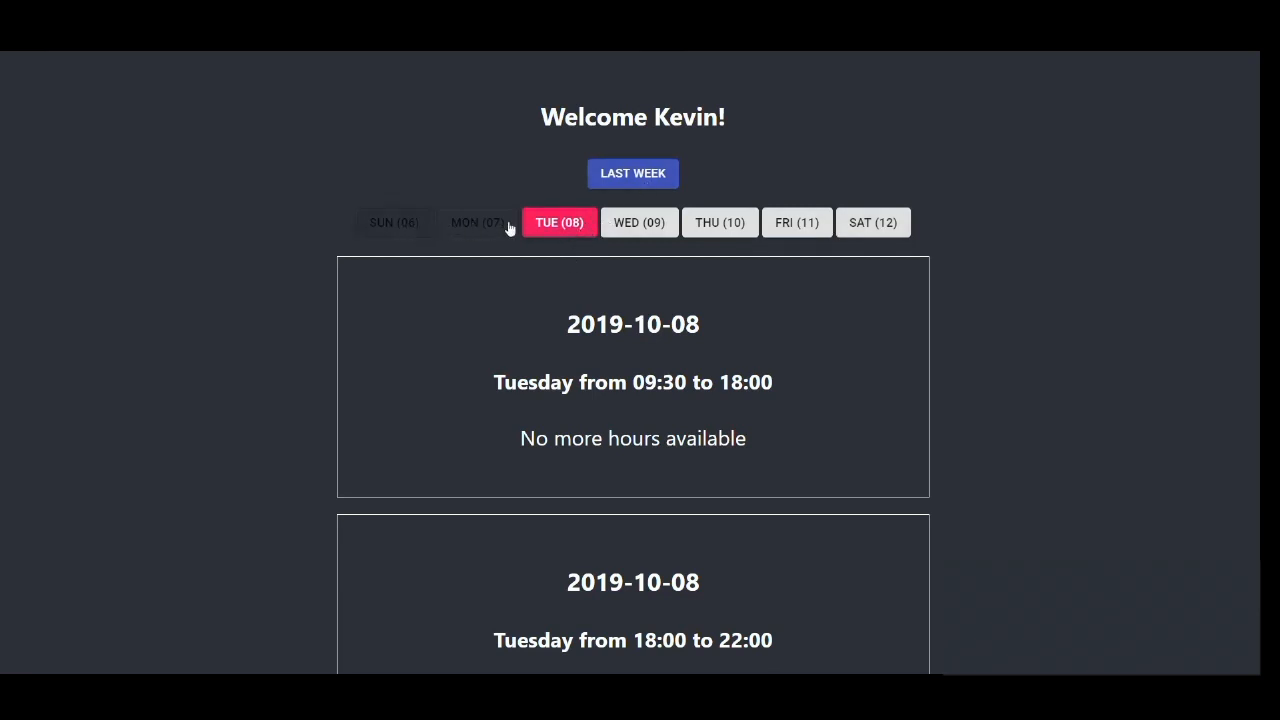
mouse_move(394, 222)
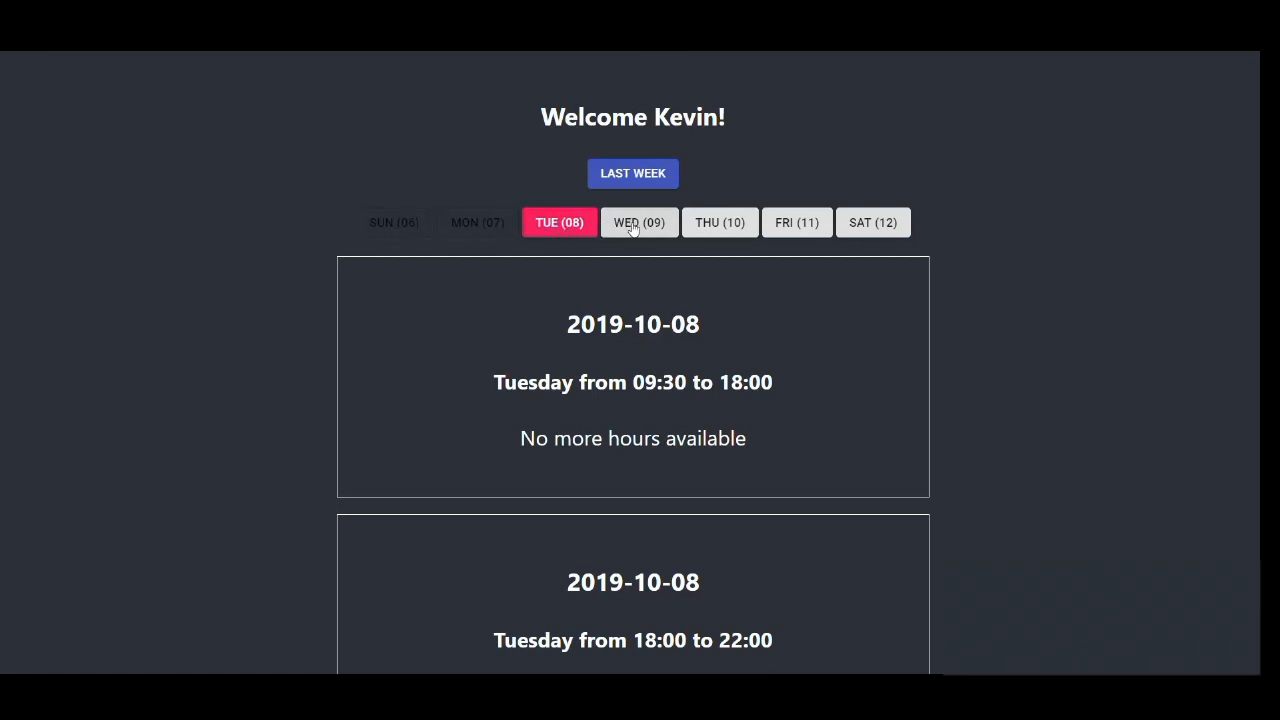
- Book Friday's 12:00–16:00 and 18:00–22:00 shifts and confirm both MY CHOICE entries
click(640, 222)
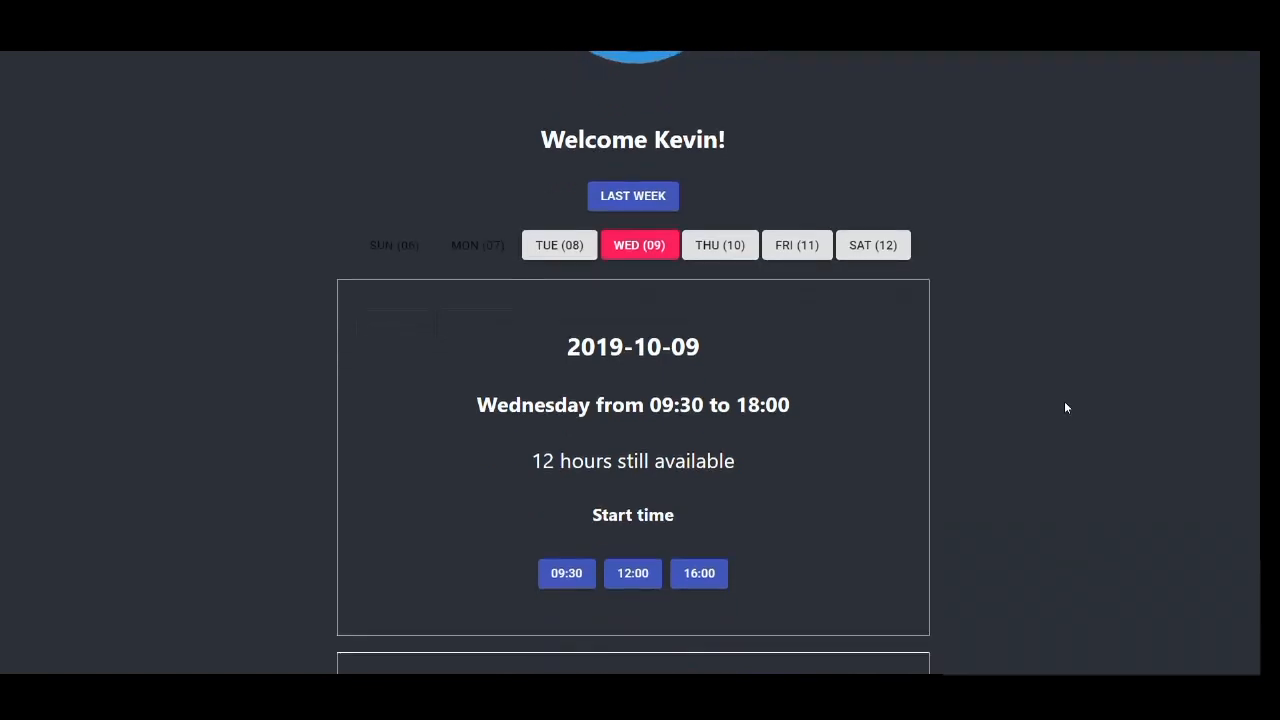
mouse_move(568, 270)
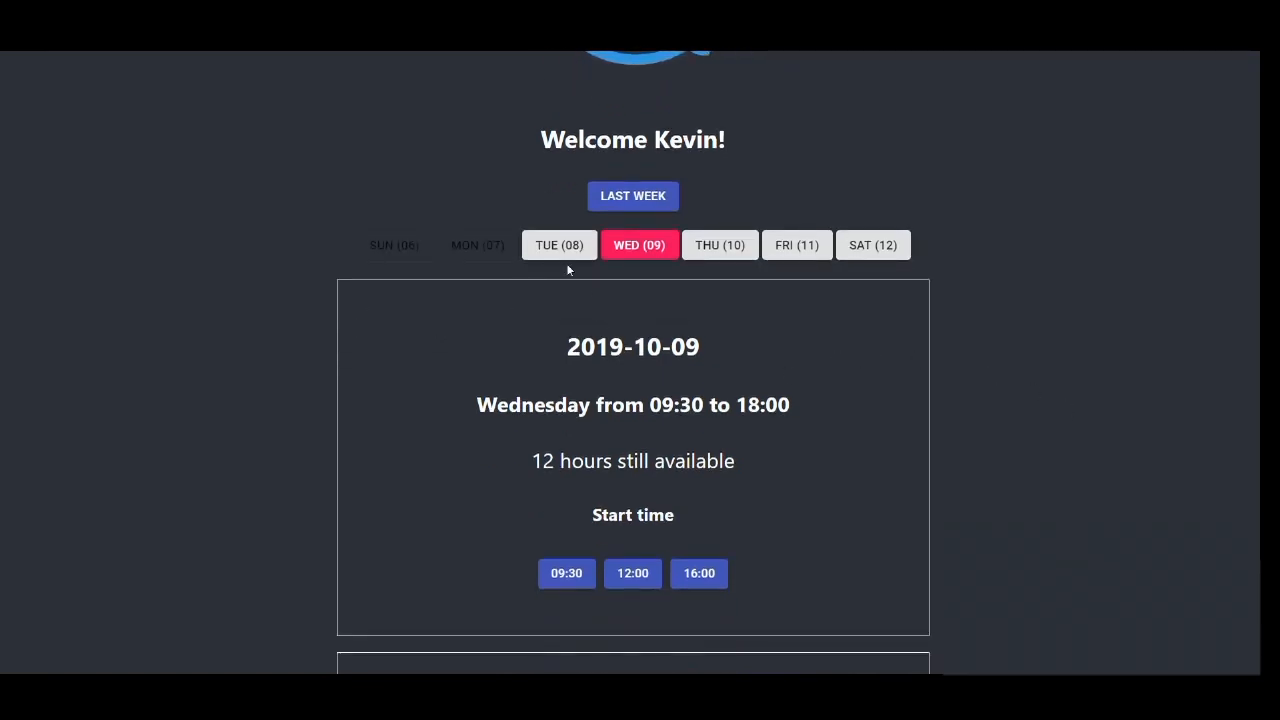
scroll(down, 3)
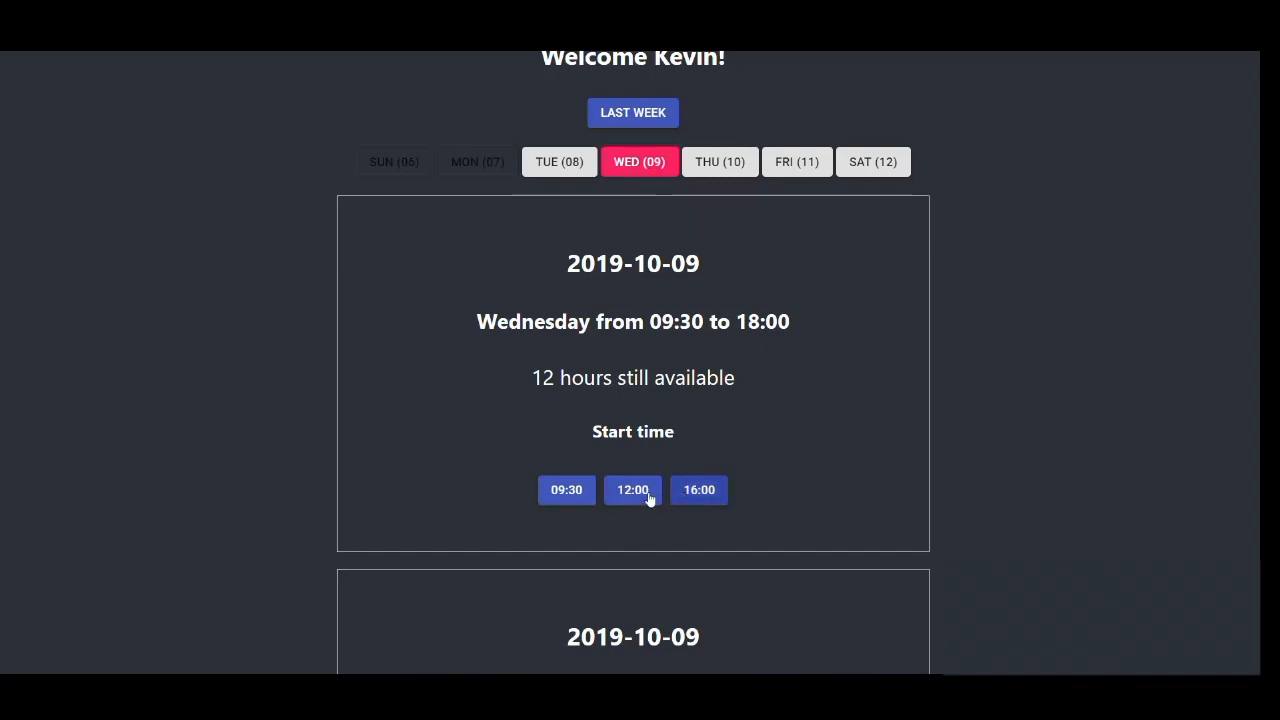
scroll(down, 3)
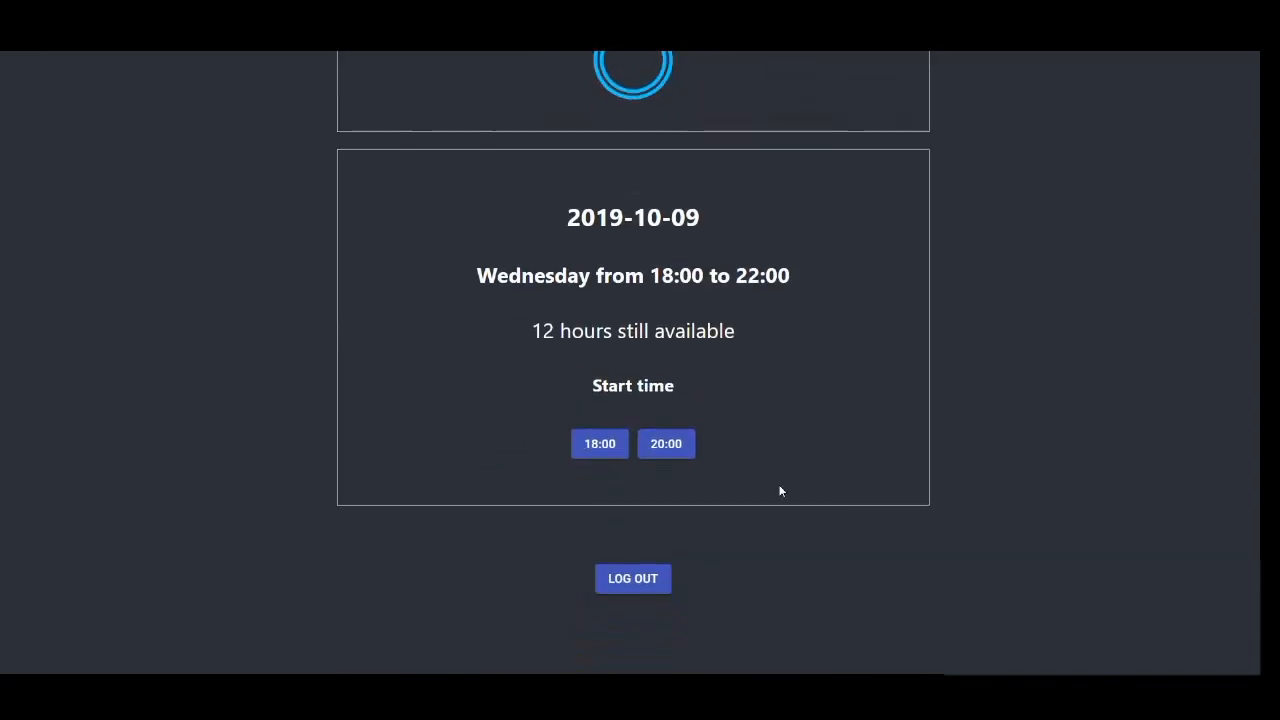
click(600, 444)
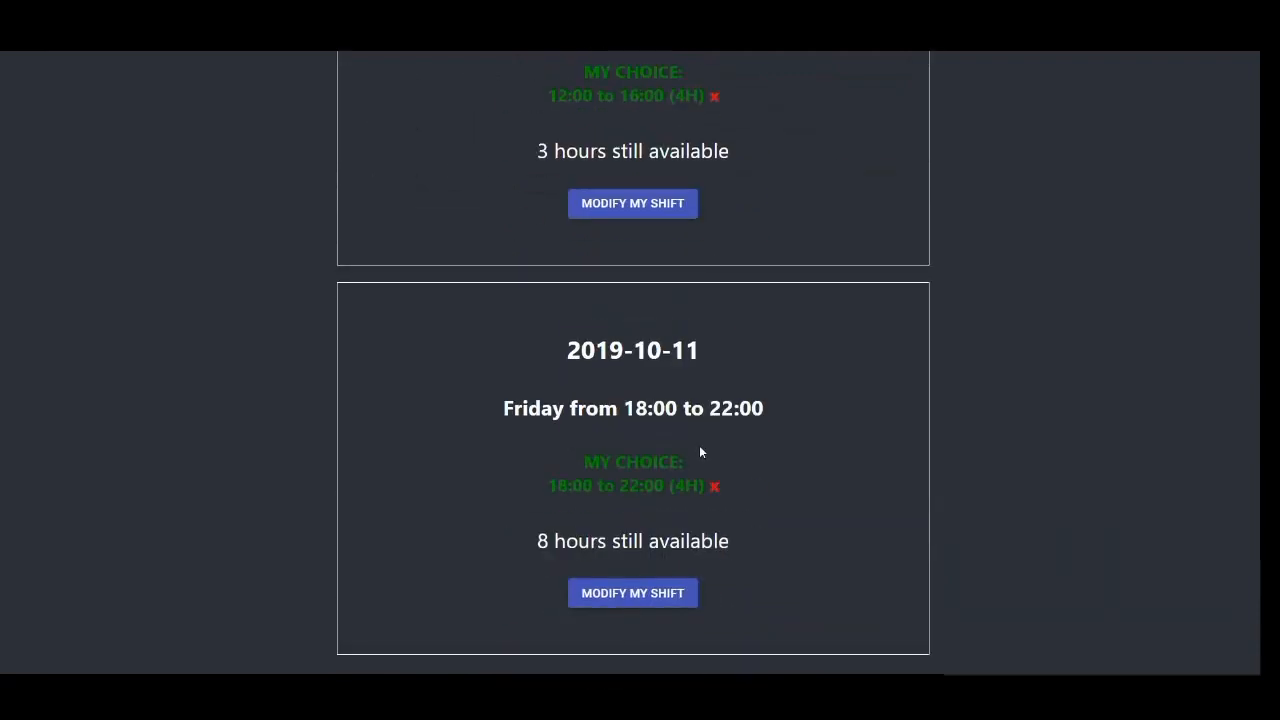
mouse_move(672, 490)
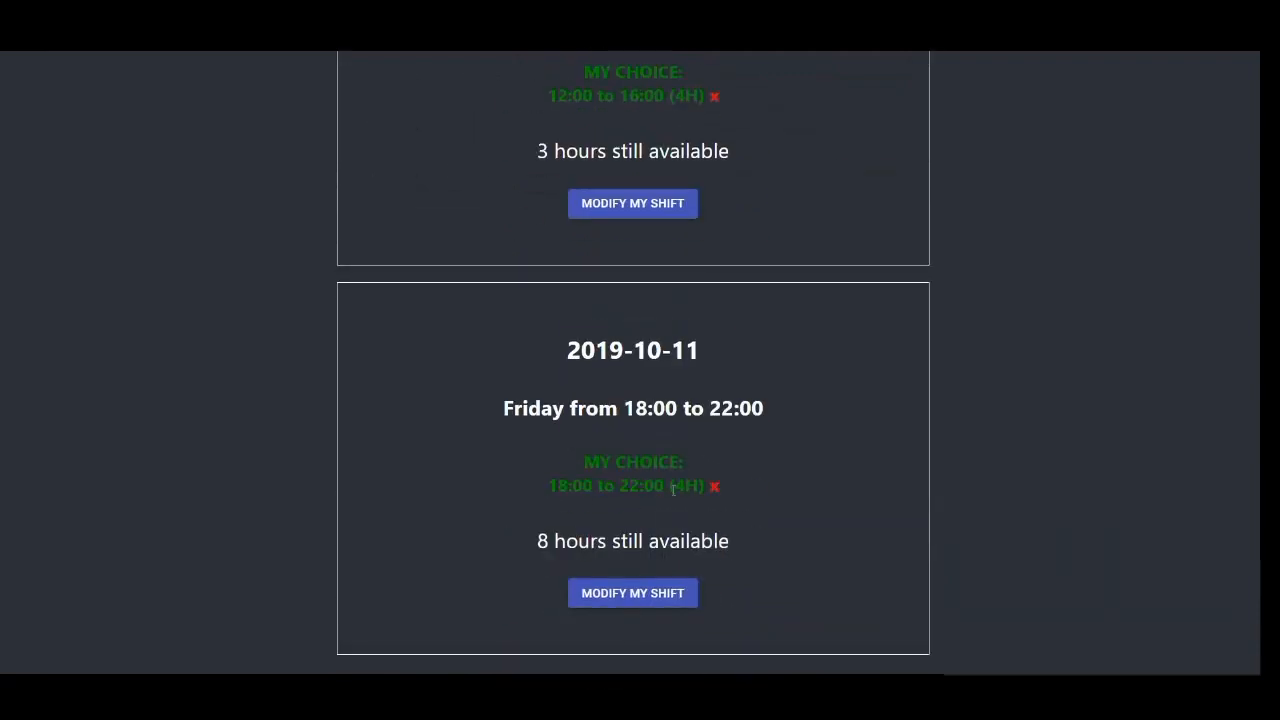
scroll(up, 3)
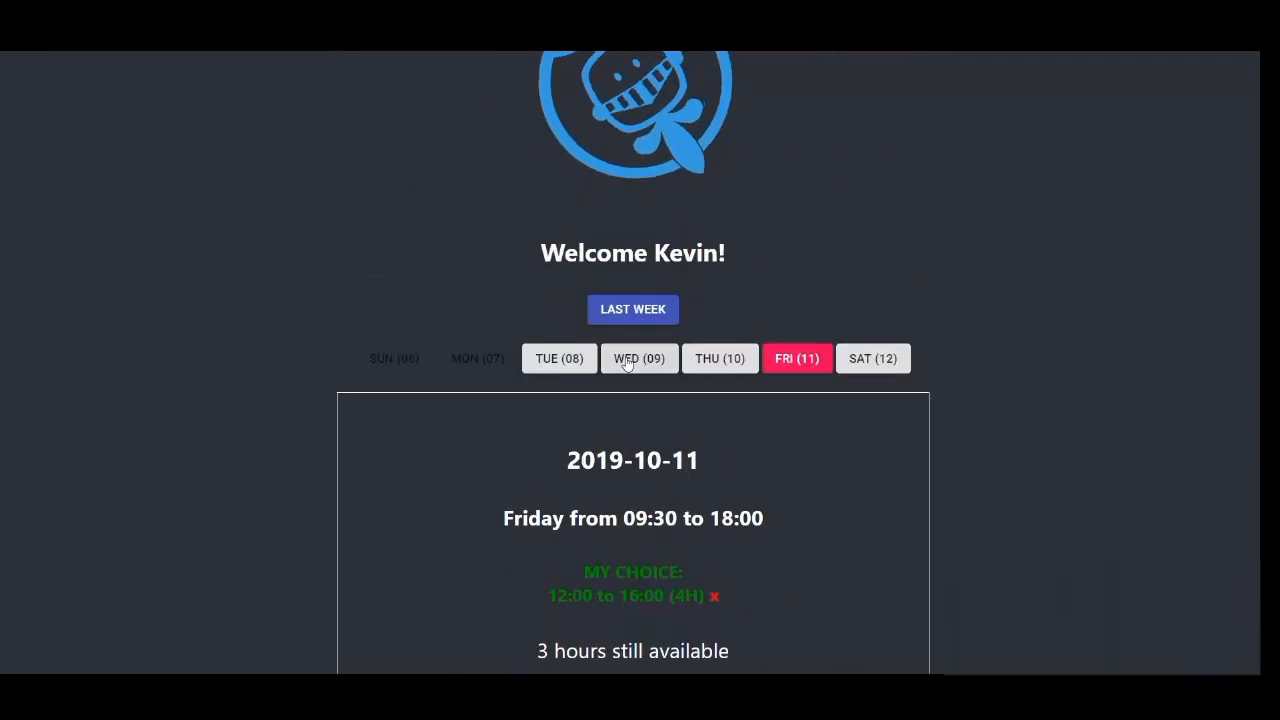
- Review Wednesday's and Tuesday's shifts, returning to Wednesday
click(640, 358)
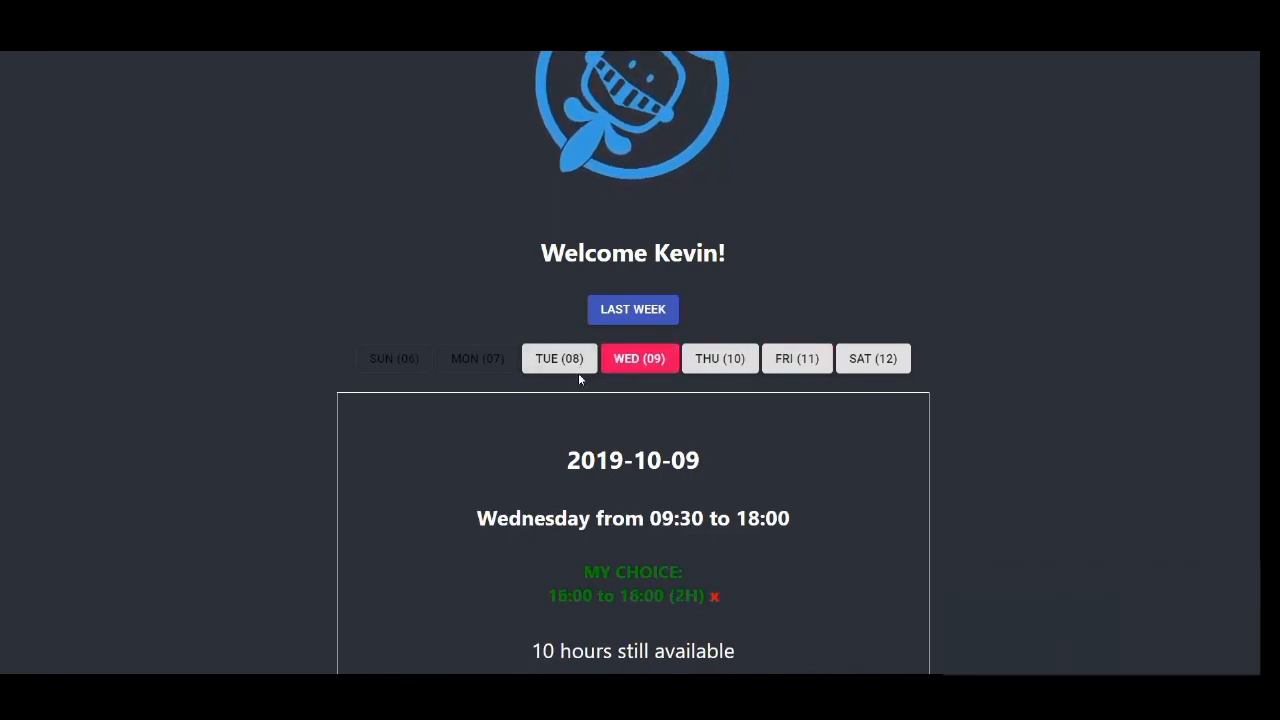
click(558, 358)
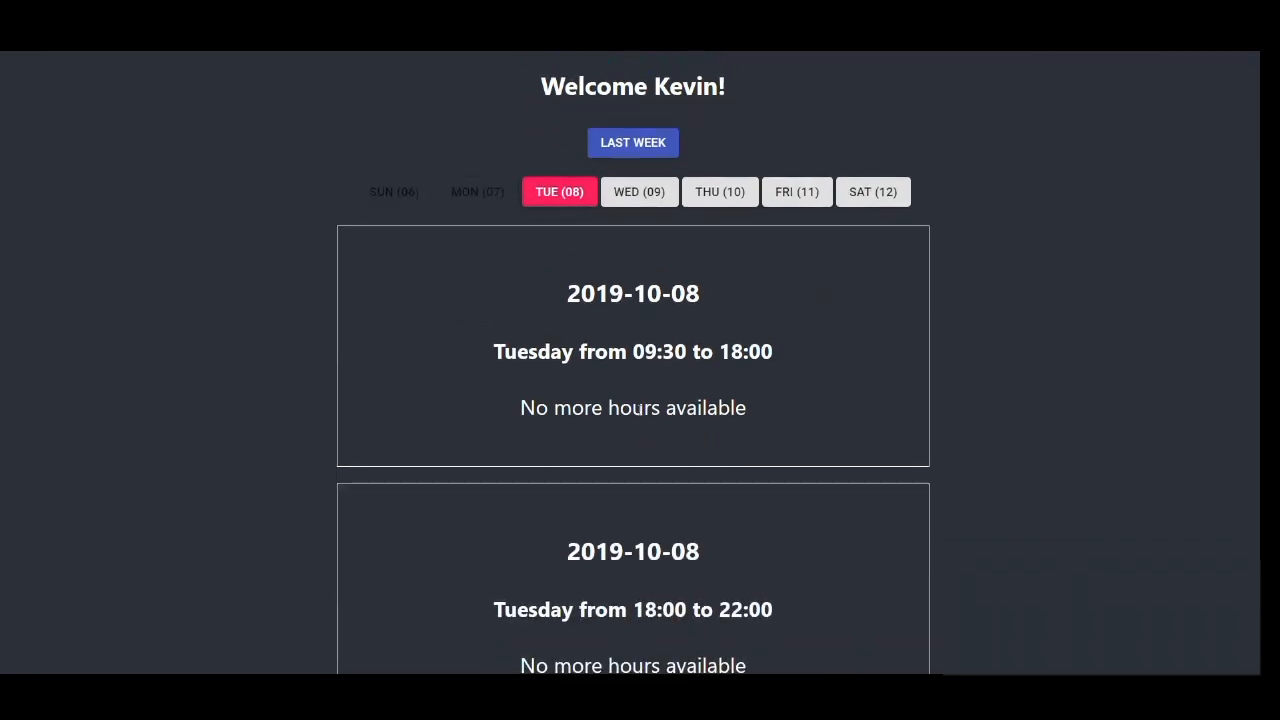
scroll(down, 3)
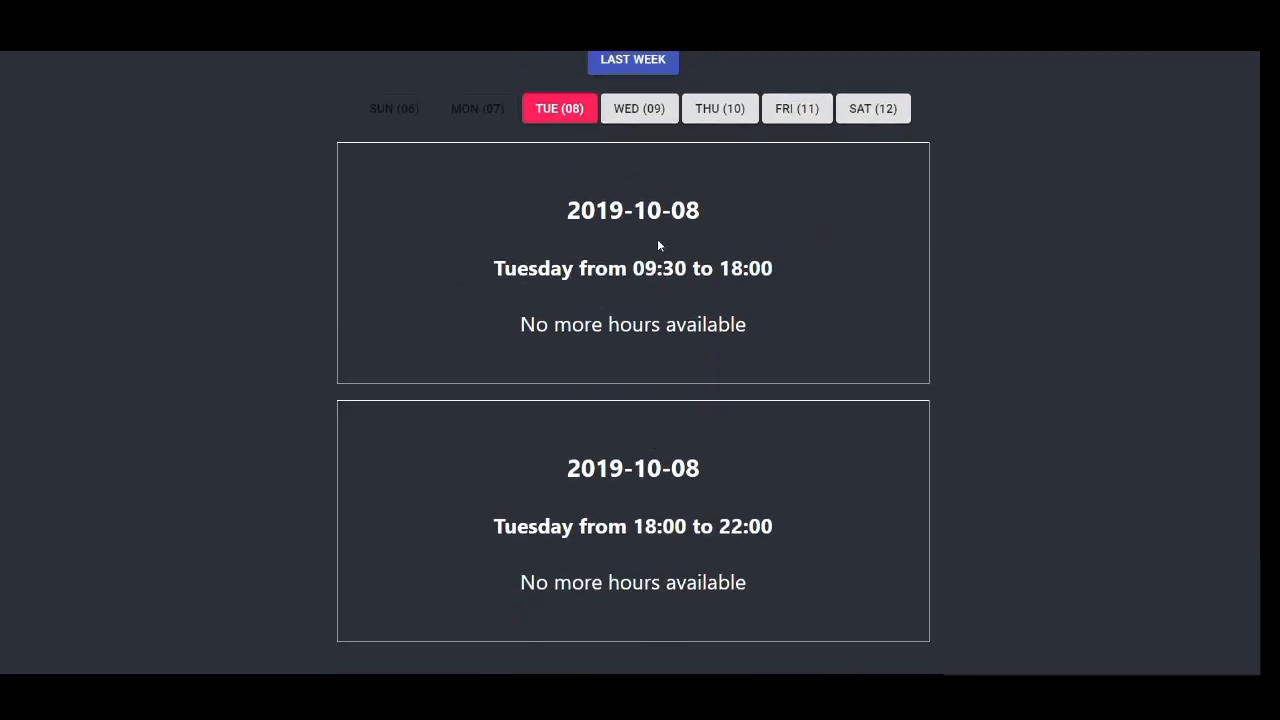
click(640, 108)
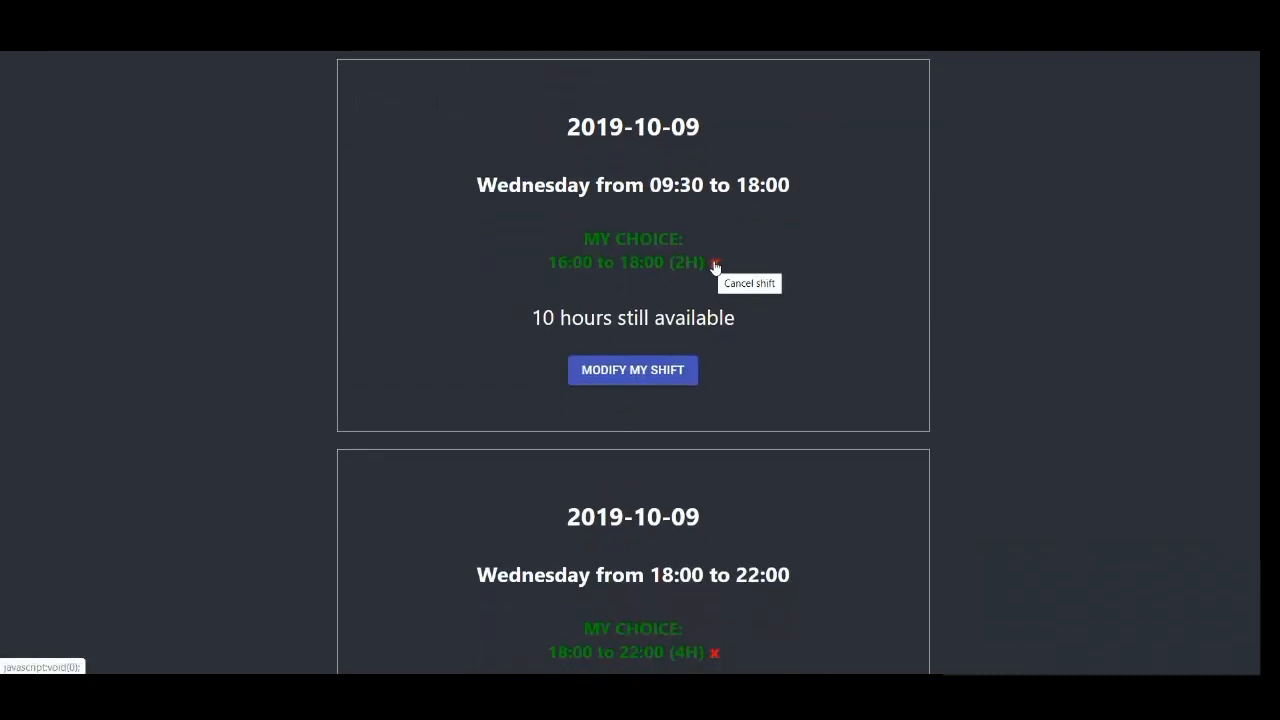
- Cancel Wednesday's 16:00–18:00 shift and switch to Friday's schedule
click(714, 264)
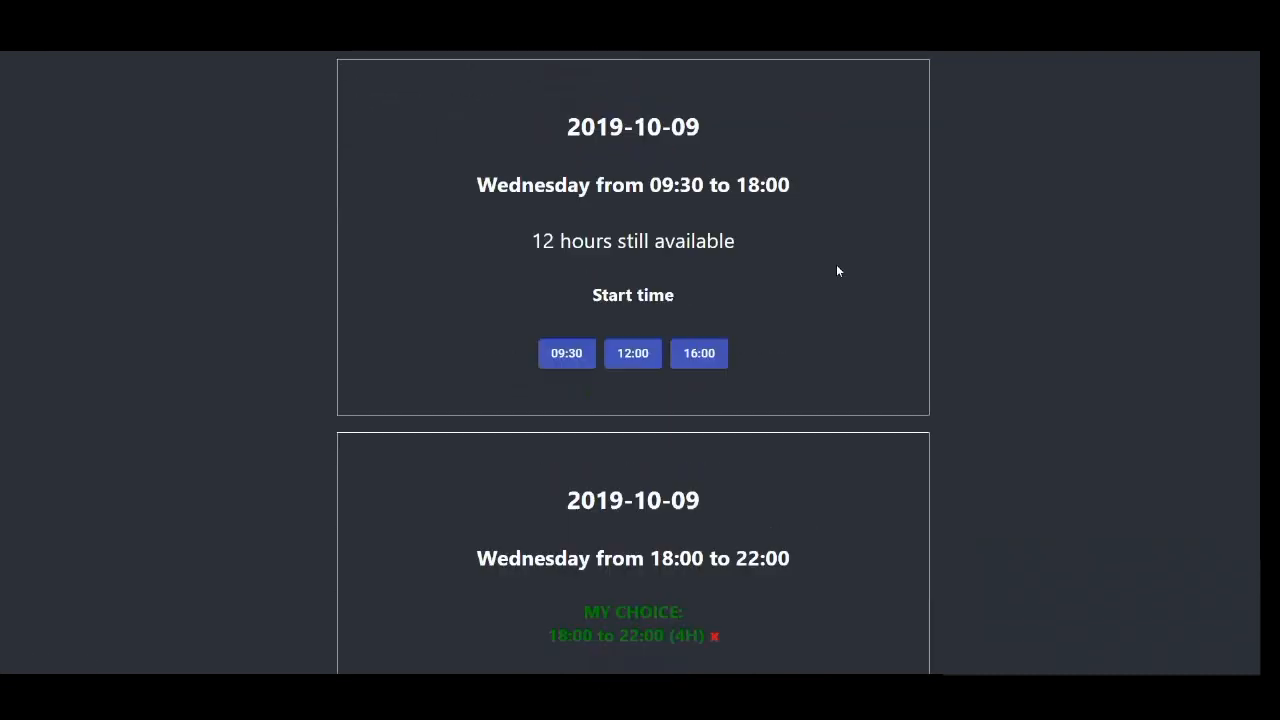
scroll(down, 3)
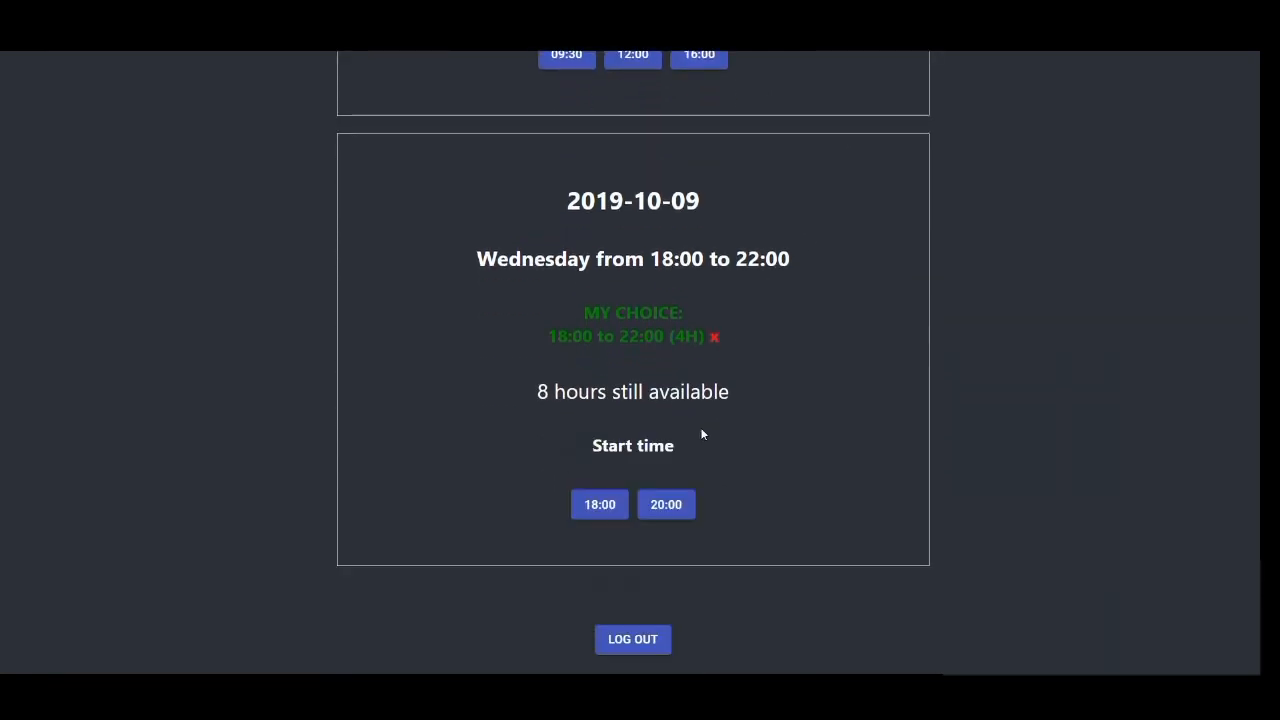
click(666, 504)
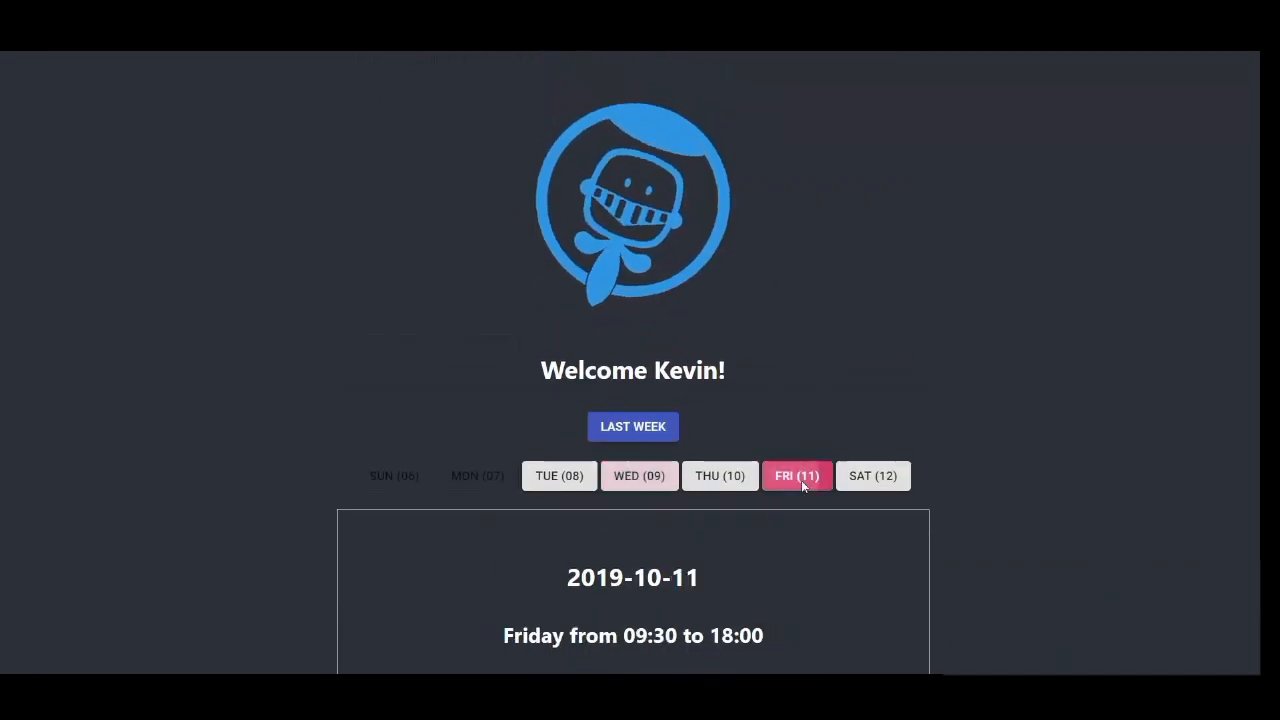
- Scroll through Friday's time slots showing no booked shifts
scroll(down, 3)
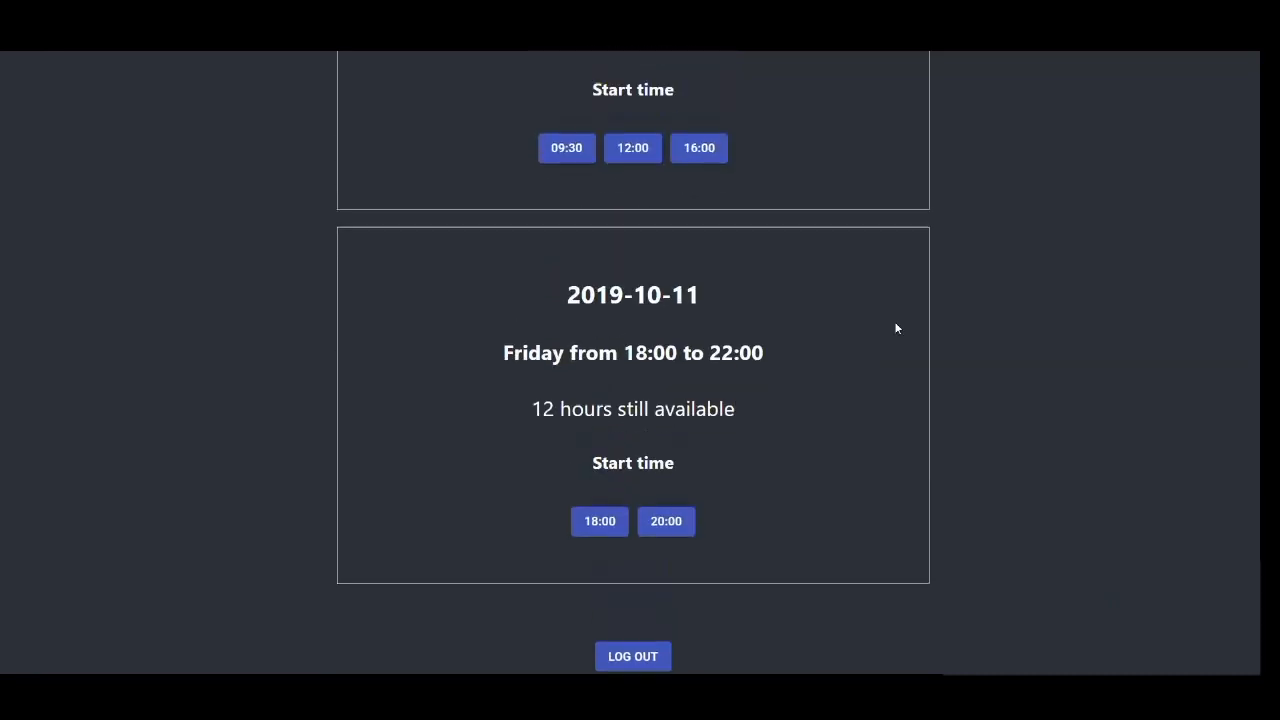
scroll(up, 3)
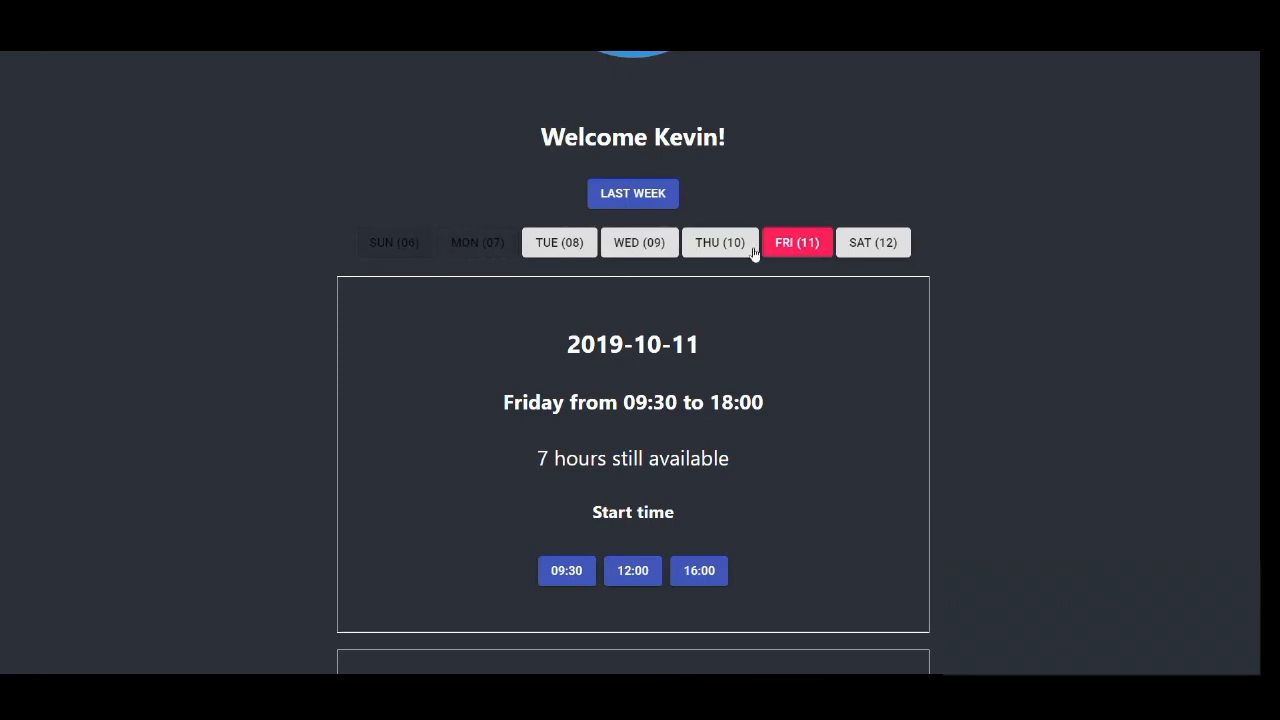
mouse_move(616, 272)
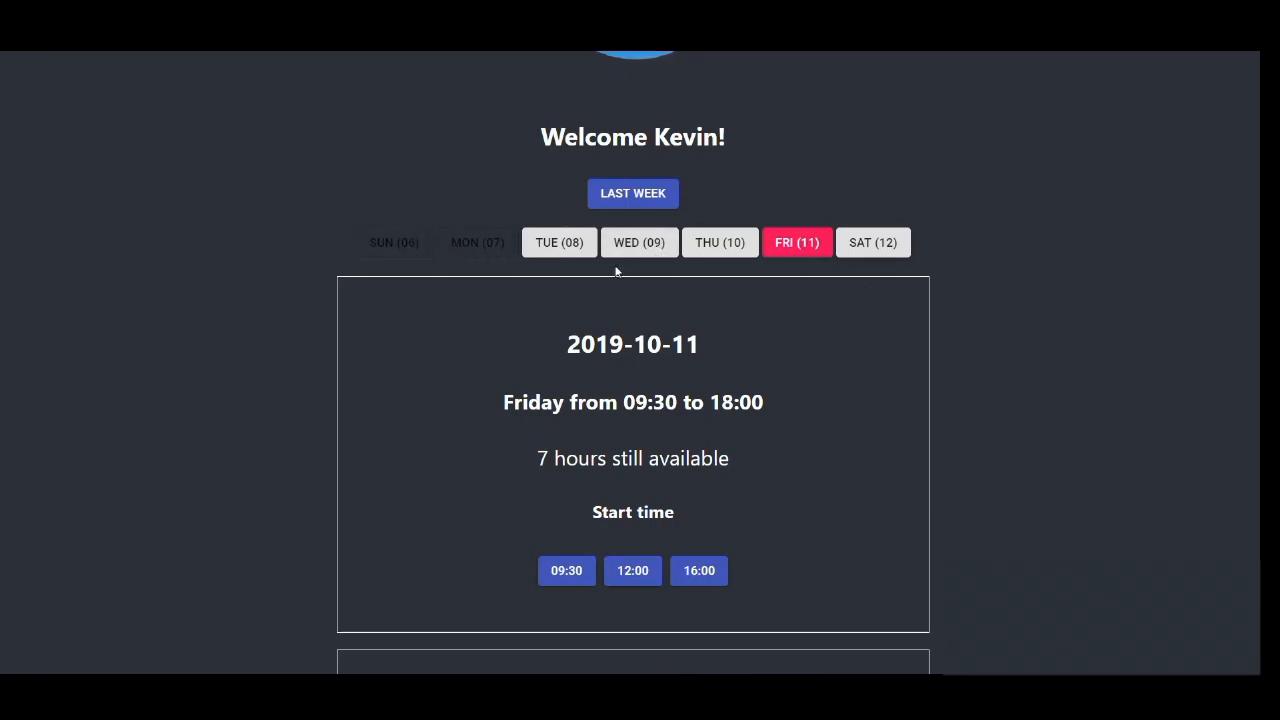
mouse_move(728, 276)
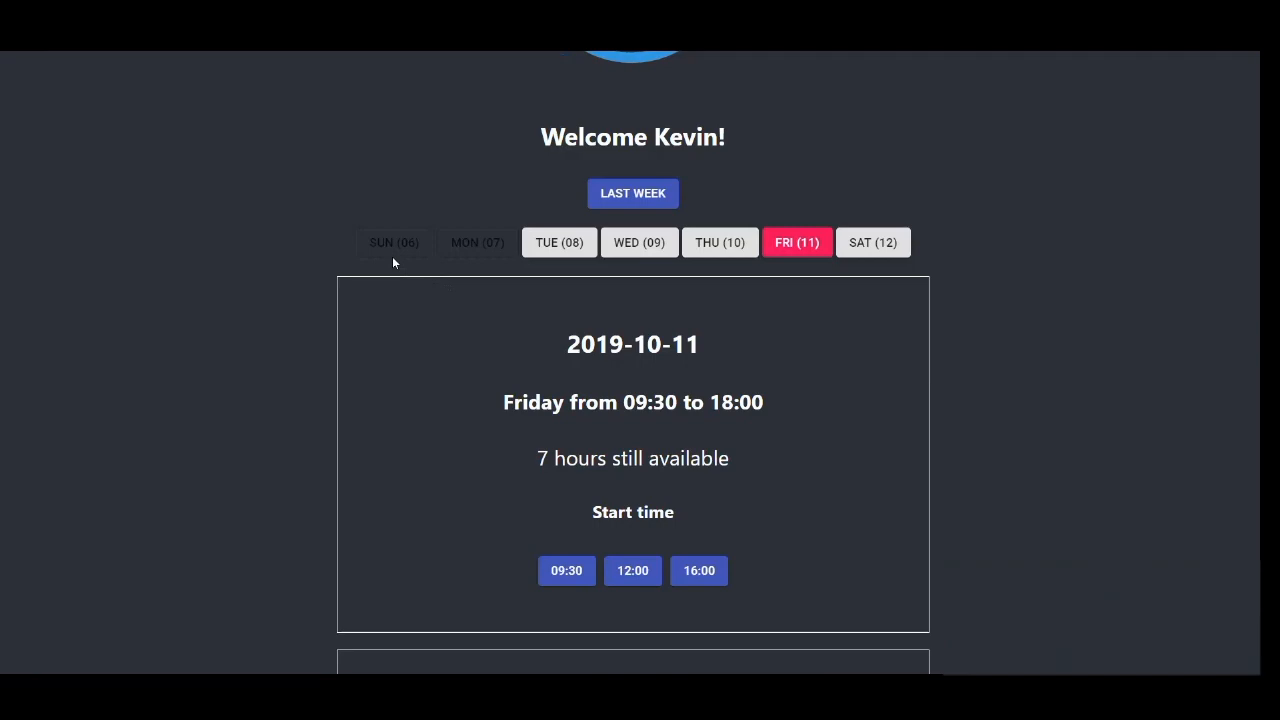
mouse_move(776, 264)
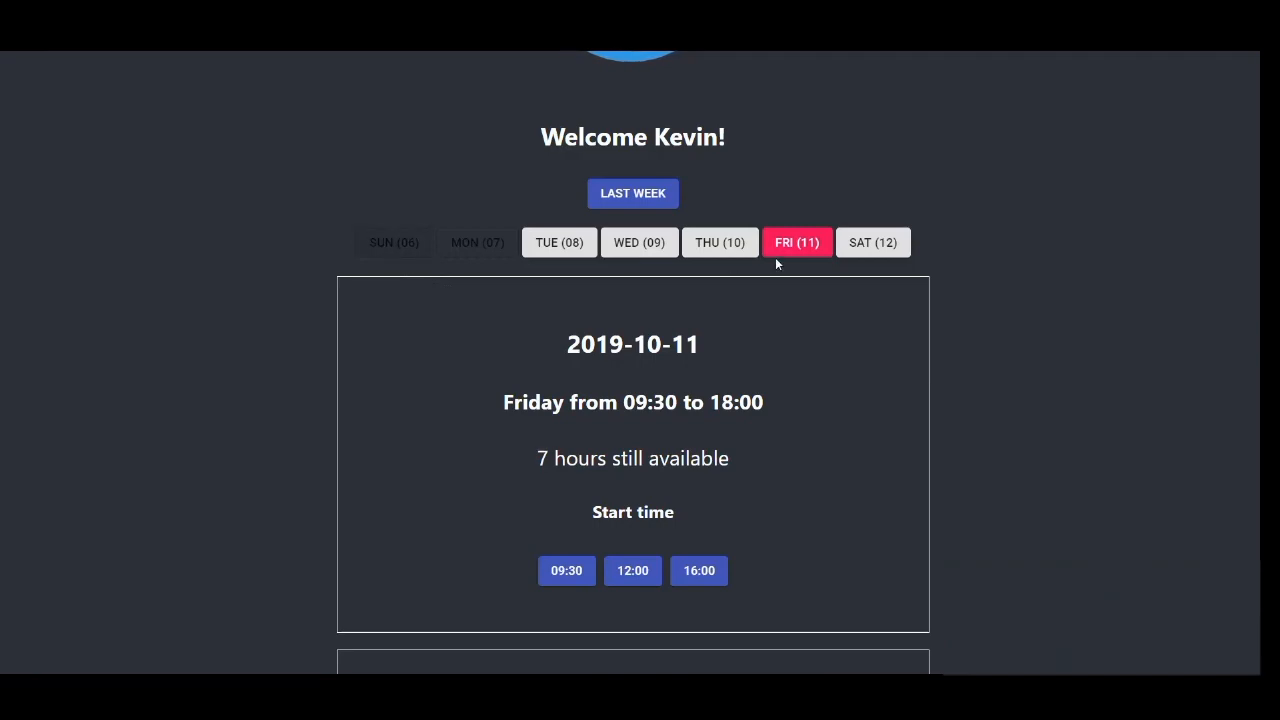